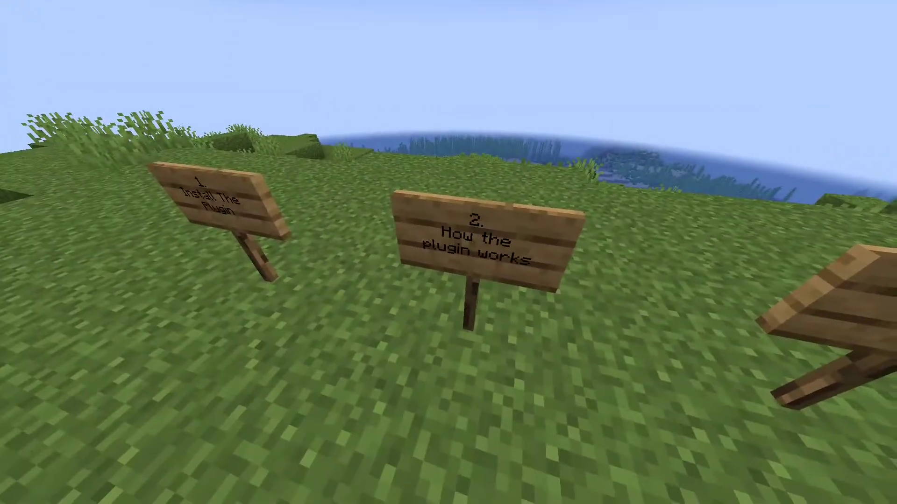
mouse_move(449, 252)
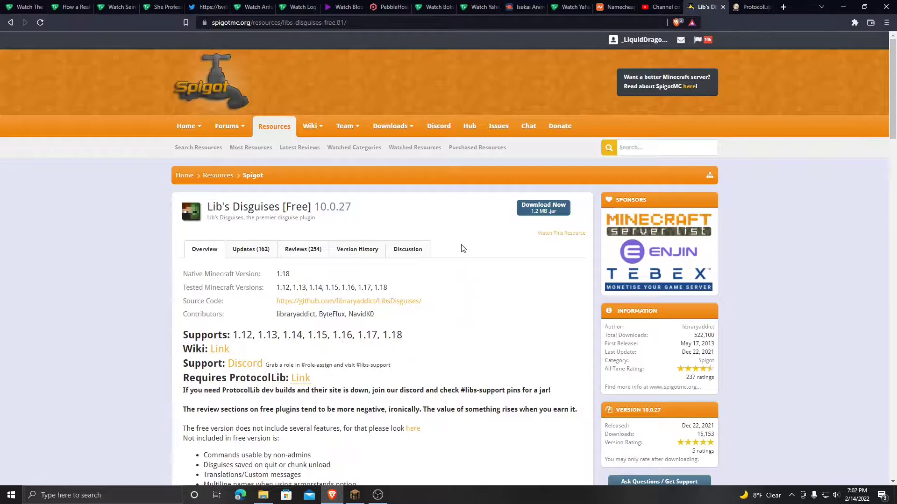
mouse_move(542, 208)
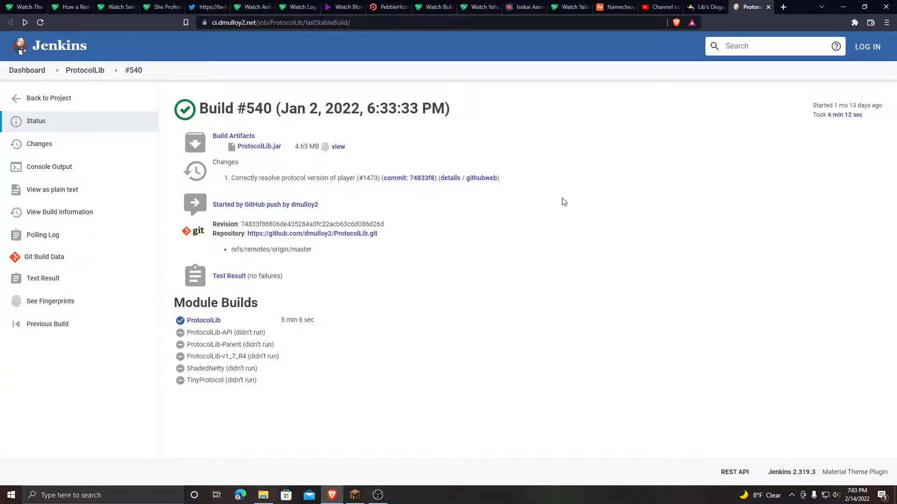
mouse_move(258, 146)
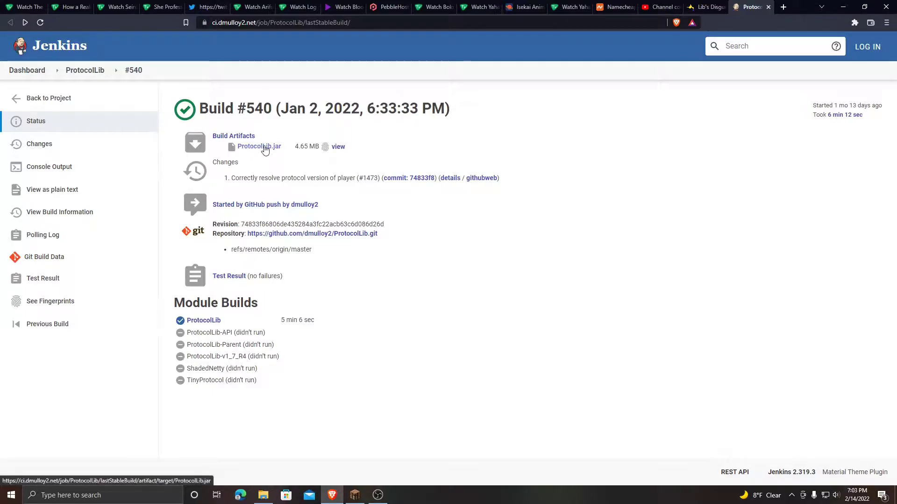
mouse_move(271, 154)
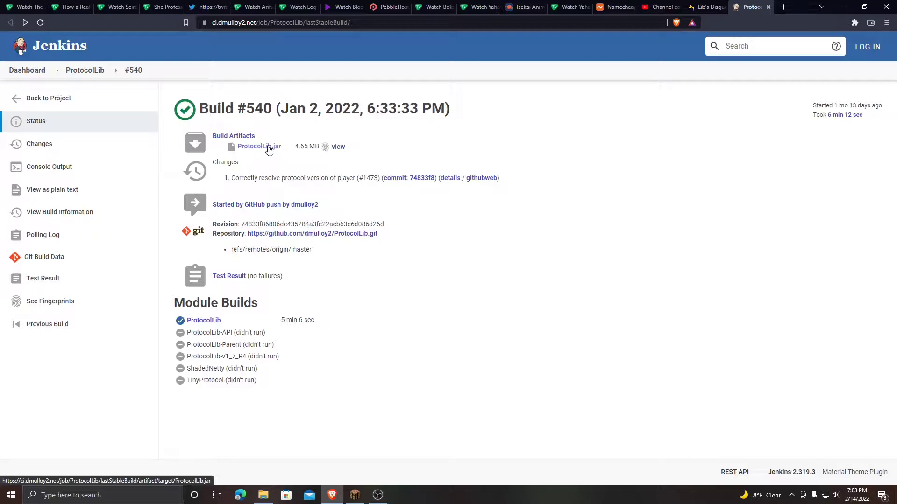
- Switch to the PebbleHost tab and bring up the Zepo Tutorial server's file manager
left_click(387, 7)
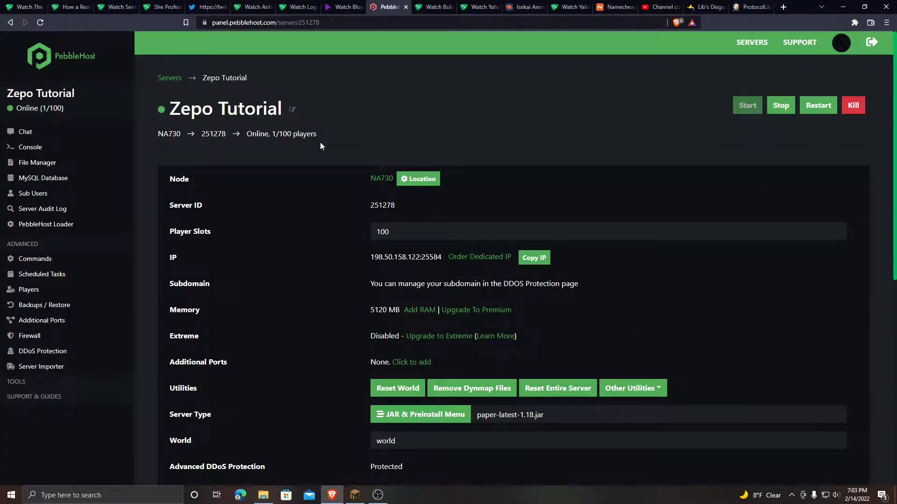
left_click(38, 163)
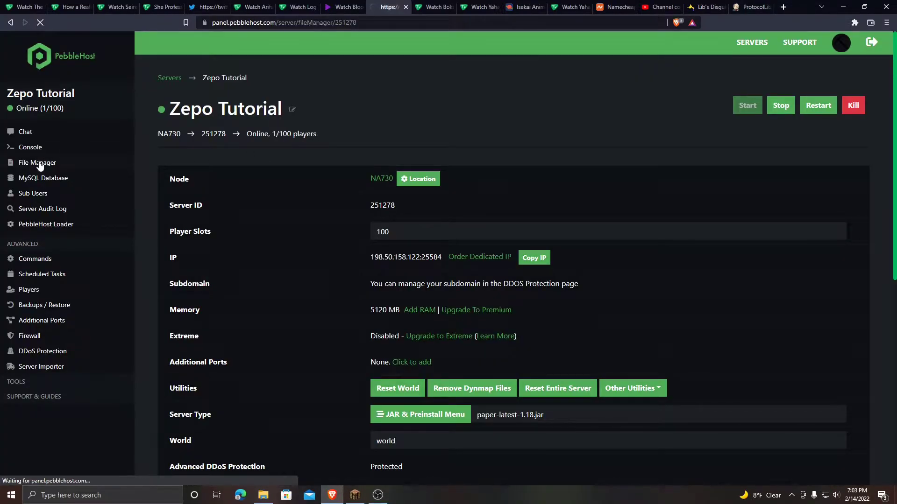
left_click(262, 495)
type("/pl")
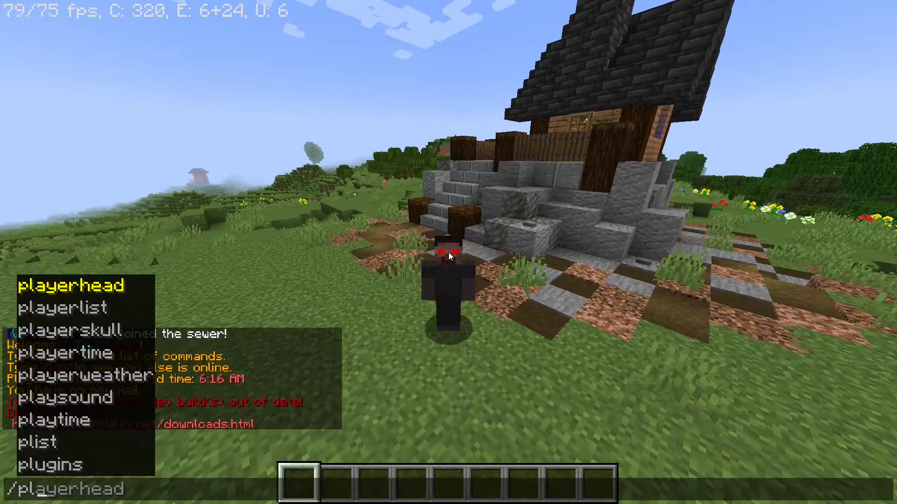
- Run /plugins in chat to list the plugins installed on the server
key("Return")
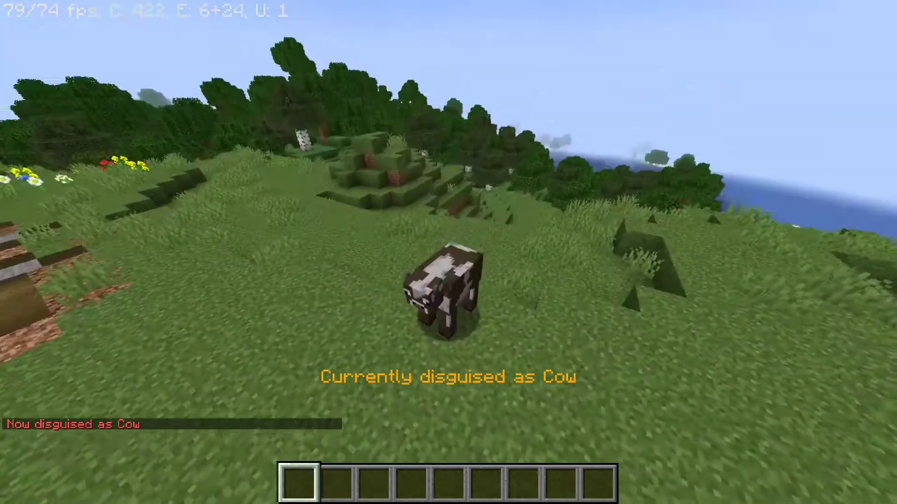
- Remove the cow disguise from the player with a chat command
type("/unban")
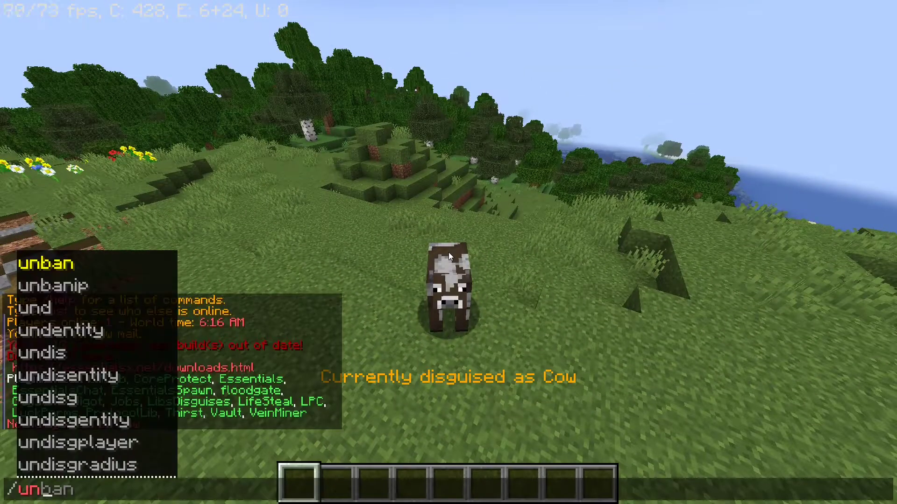
key("Return")
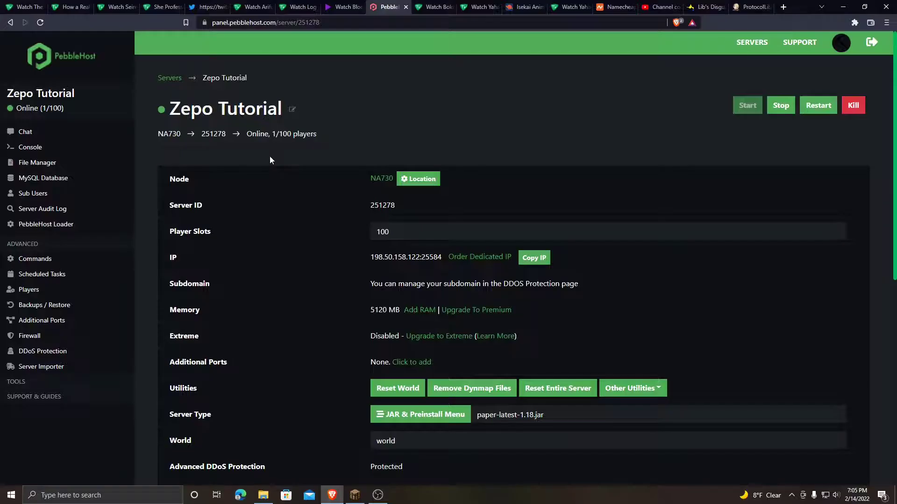
- Navigate plugins > LibsDisguises > configs and load combat.yml for editing
left_click(36, 162)
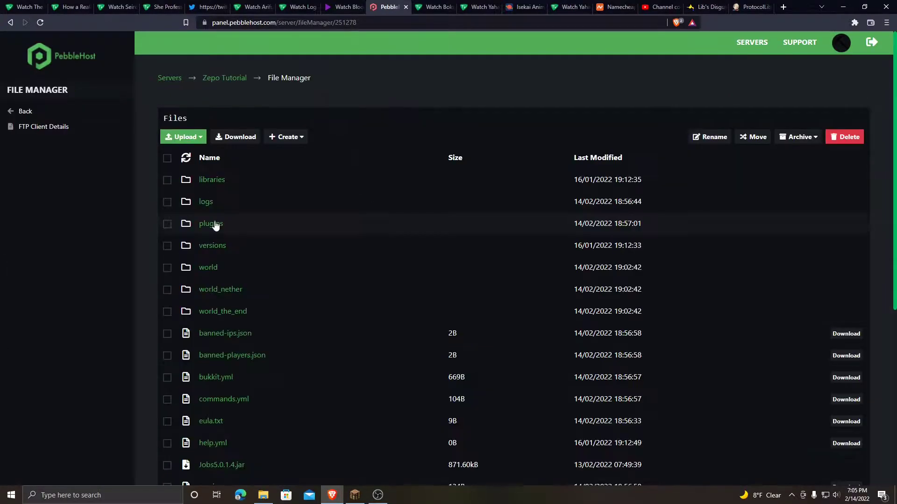
left_click(210, 223)
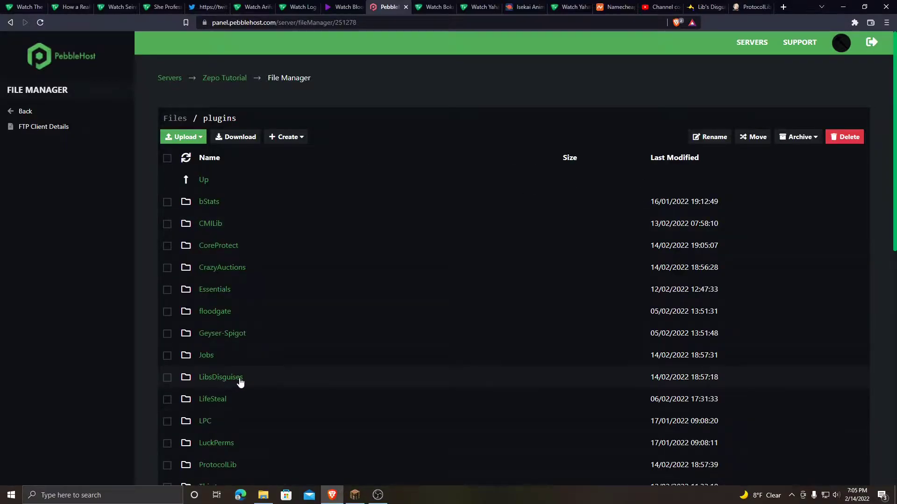
left_click(220, 377)
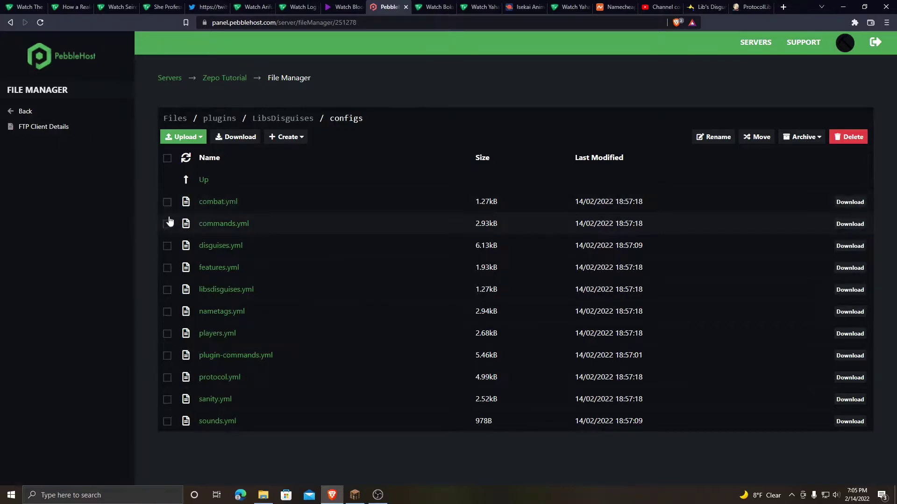
mouse_move(233, 296)
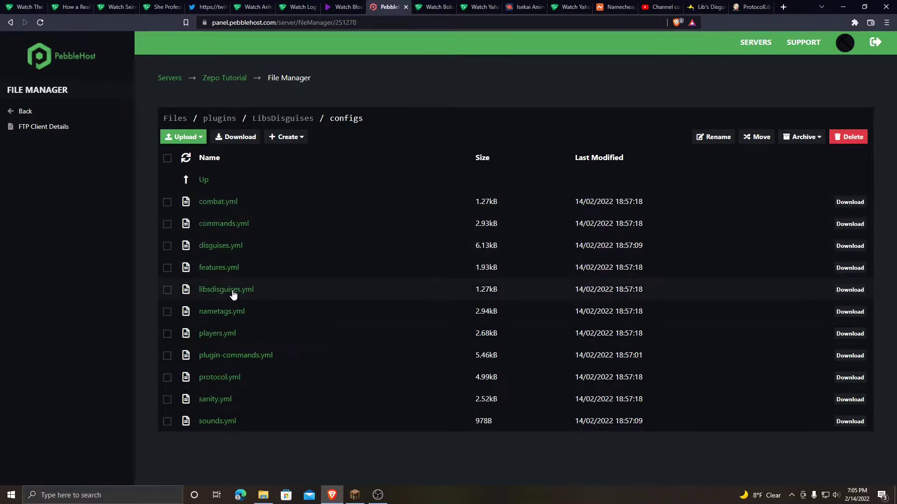
mouse_move(238, 209)
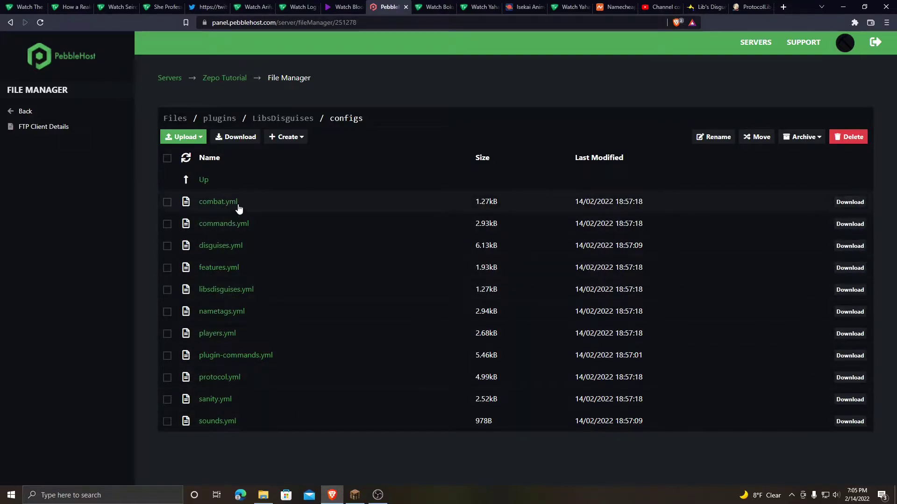
left_click(218, 202)
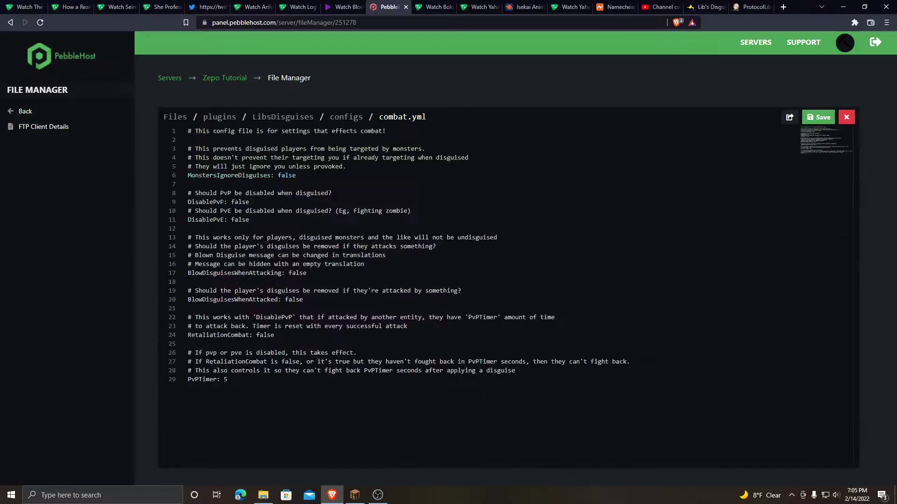
- Close the combat.yml editor, returning to the LibsDisguises configs folder listing
double_click(261, 210)
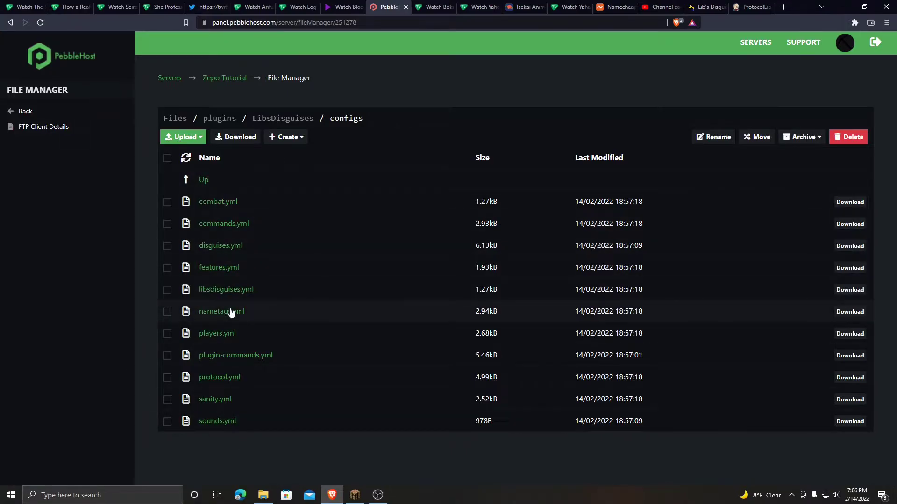
mouse_move(234, 421)
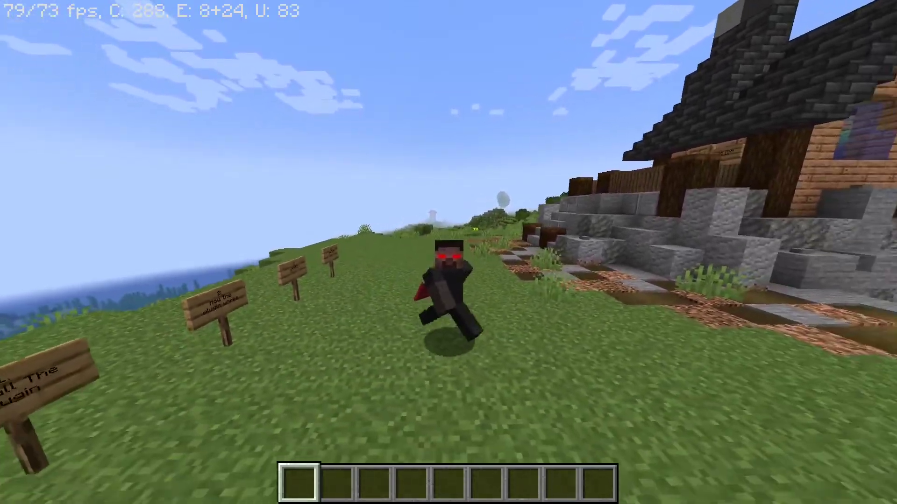
type("/difficulty")
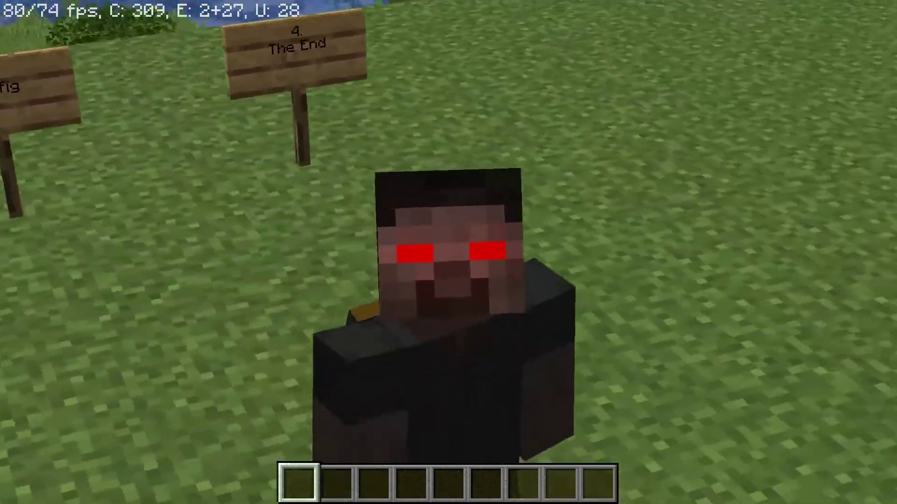
mouse_move(448, 252)
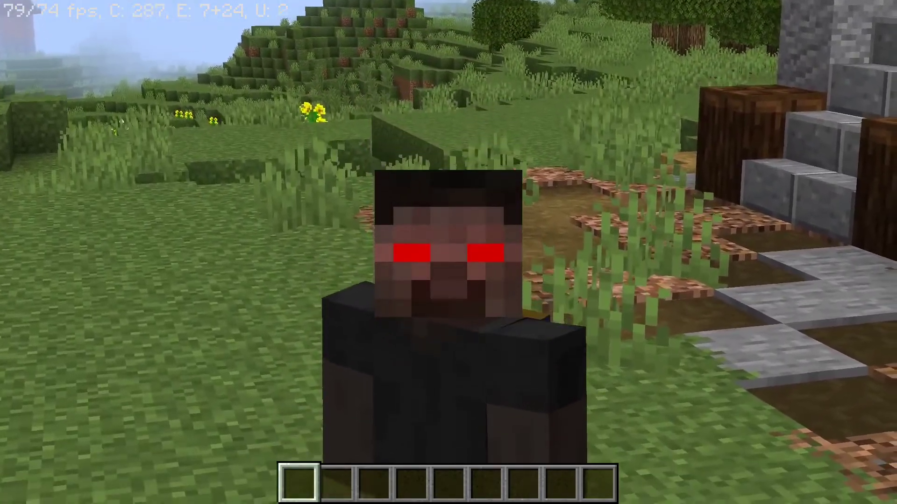
mouse_move(449, 253)
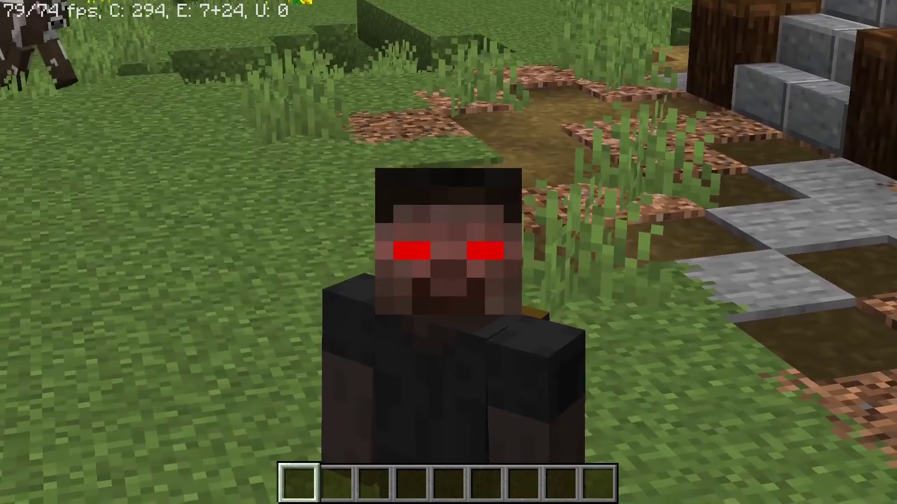